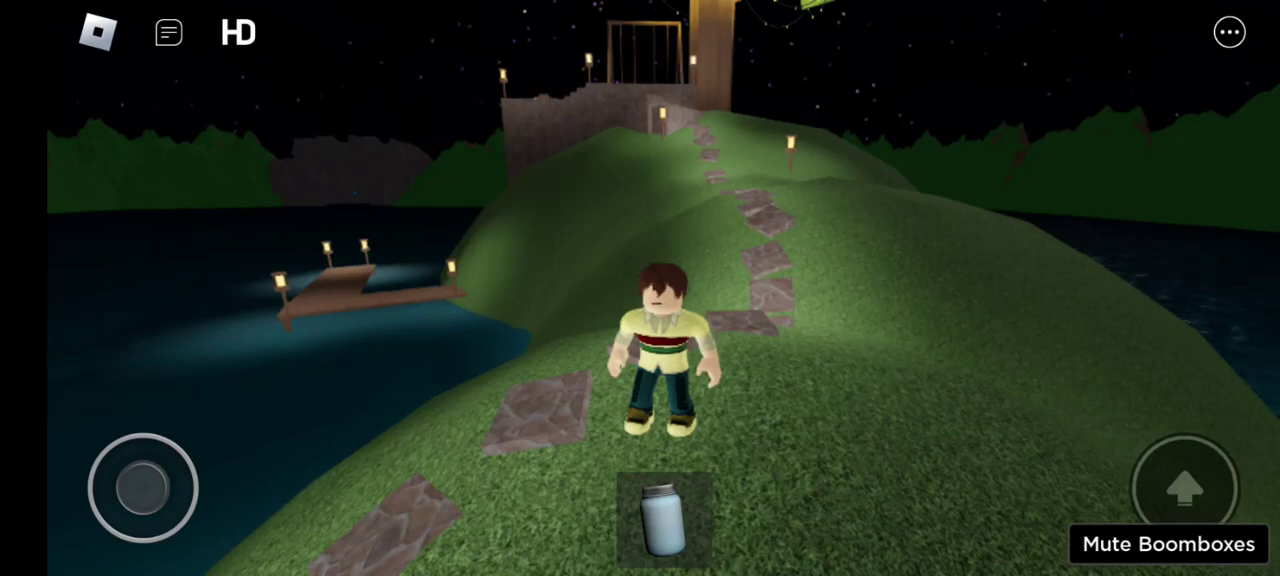
Walk the Cody avatar forward up the stone path toward the lit hilltop structure
{"action": "left_click_drag", "start_coordinate": [142, 488], "coordinate": [130, 444]}
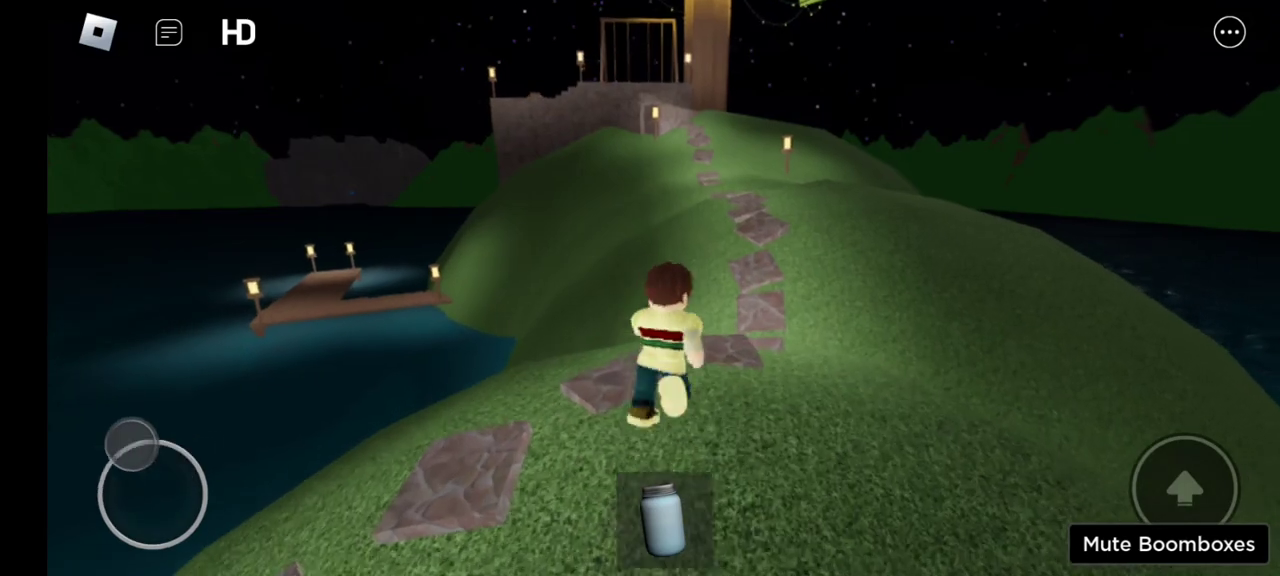